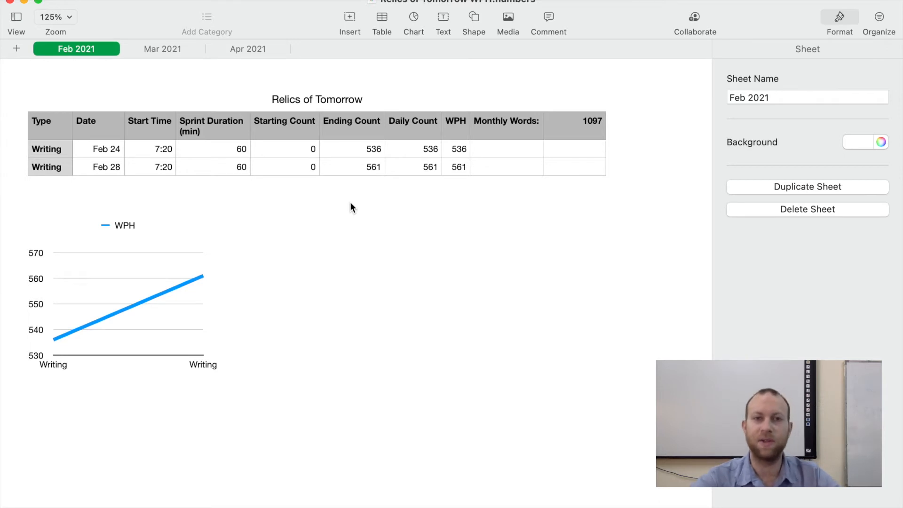
{"action": "mouse_move", "coordinate": [463, 234]}
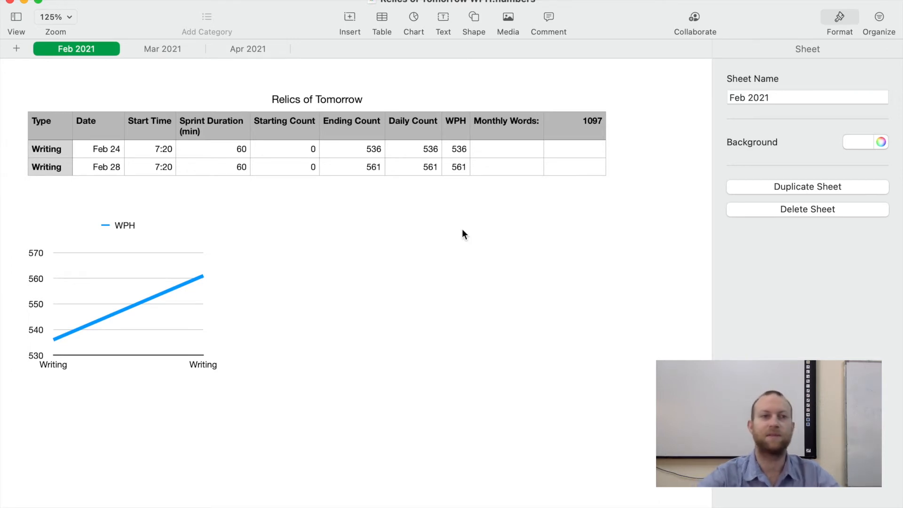
{"action": "mouse_move", "coordinate": [459, 189]}
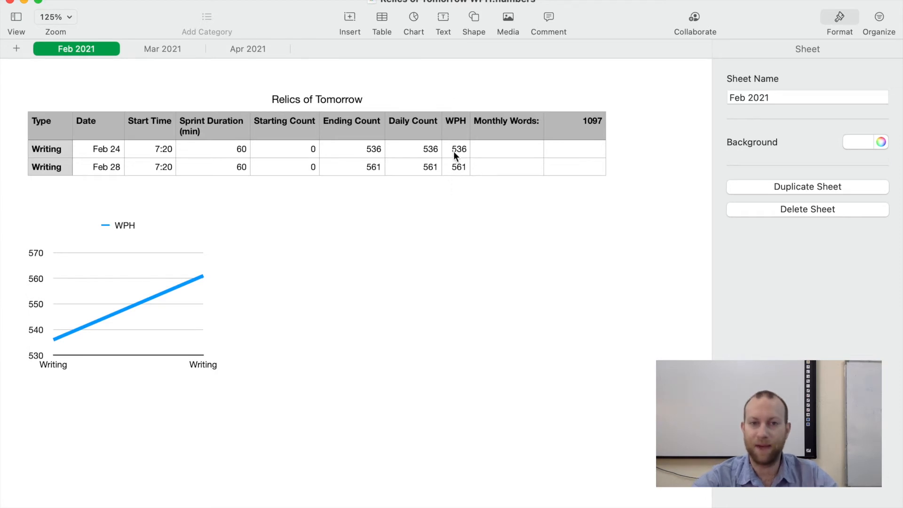
{"action": "mouse_move", "coordinate": [229, 150]}
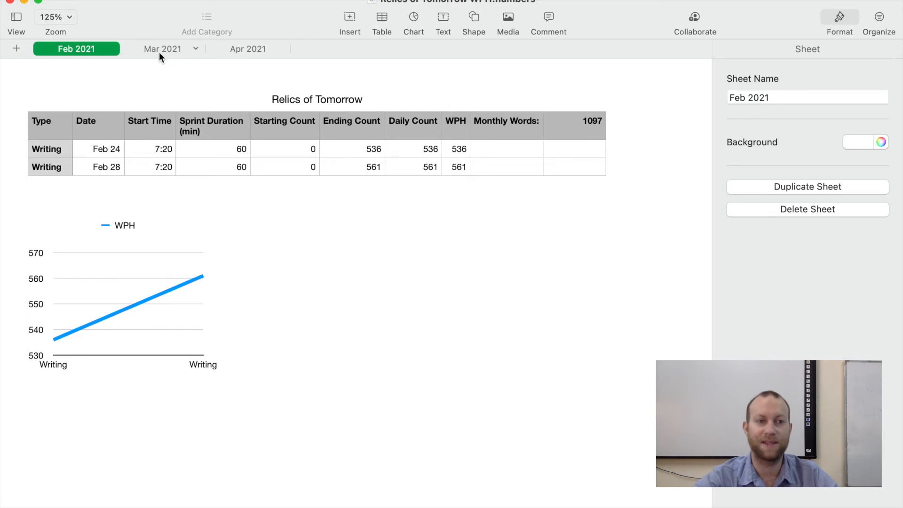
{"action": "mouse_move", "coordinate": [183, 133]}
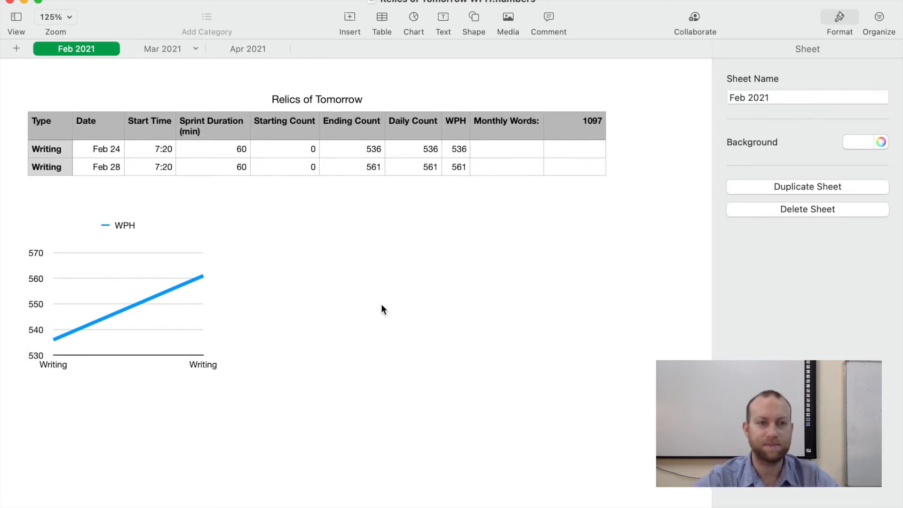
Open the Mar 2021 sheet, showing fourteen sprint entries totalling 9098 words
{"action": "left_click", "coordinate": [162, 49]}
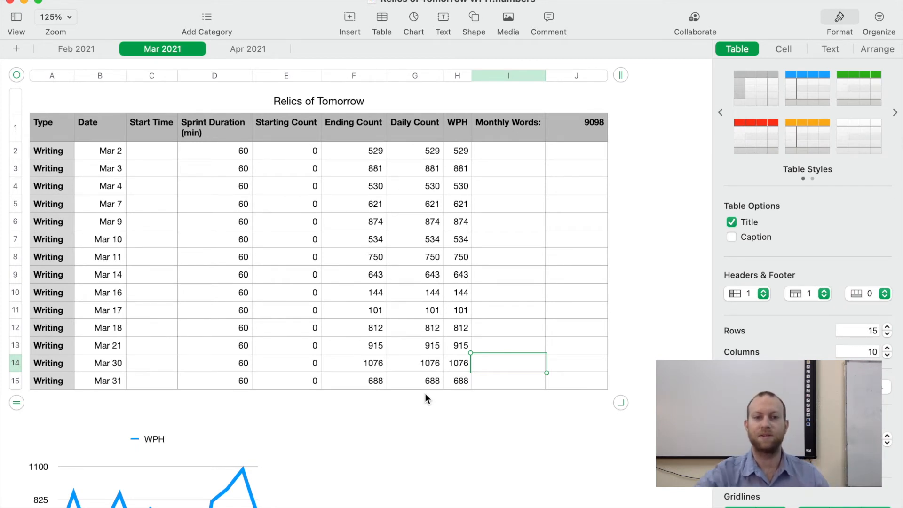
{"action": "mouse_move", "coordinate": [453, 163]}
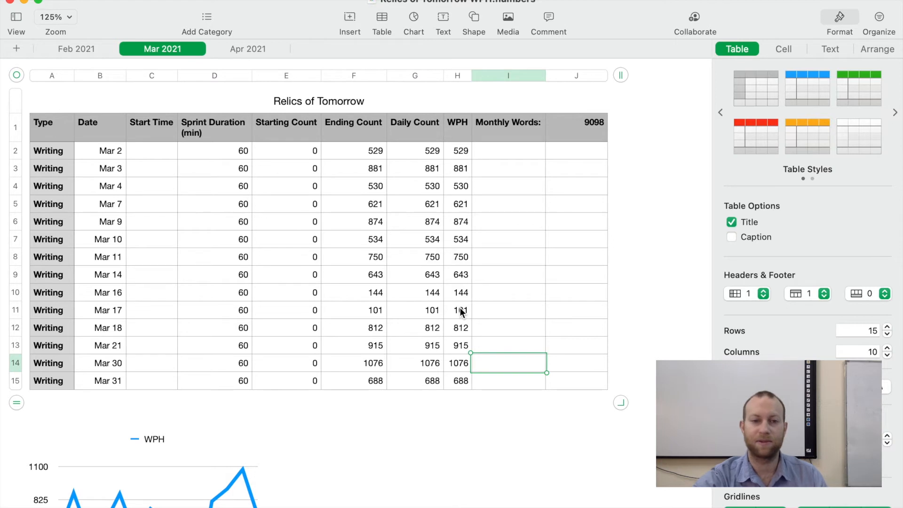
Check the Mar 30 WPH formula and the chart, then go to the Apr 2021 sheet
{"action": "left_click", "coordinate": [458, 363]}
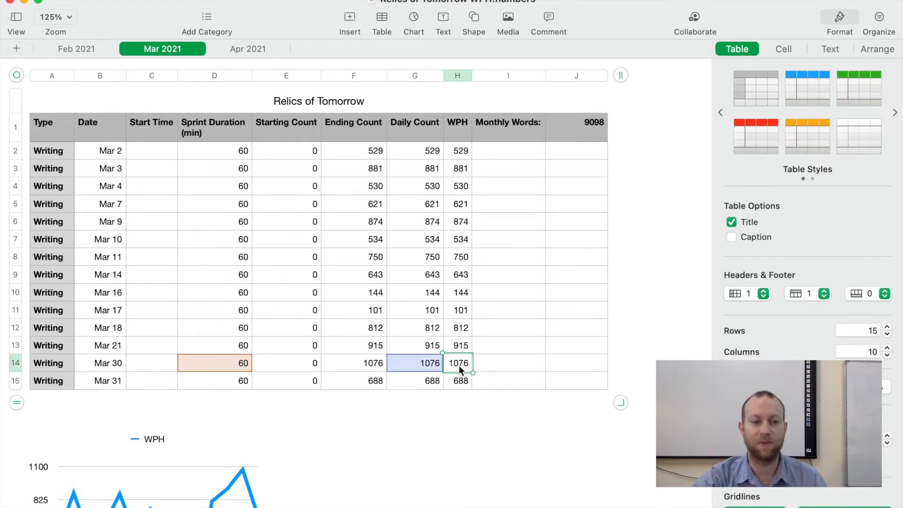
{"action": "mouse_move", "coordinate": [504, 284]}
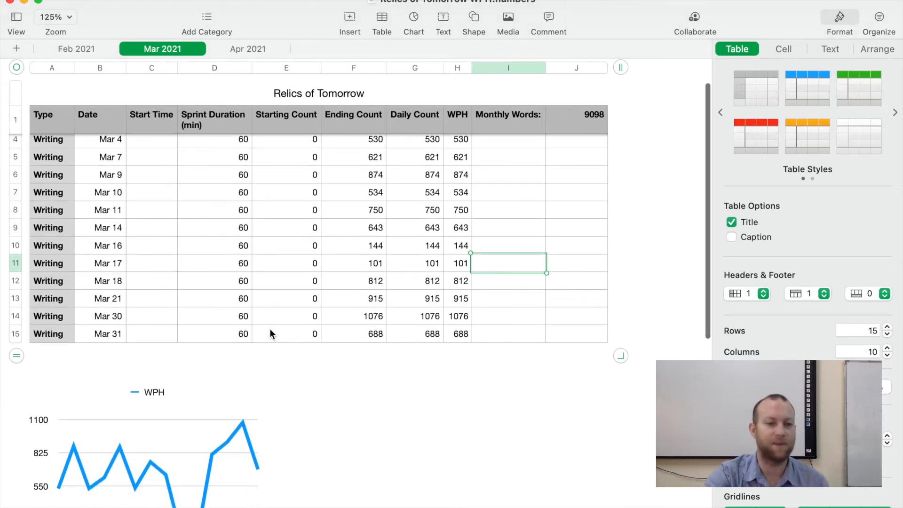
{"action": "scroll", "scroll_direction": "down", "scroll_amount": 3}
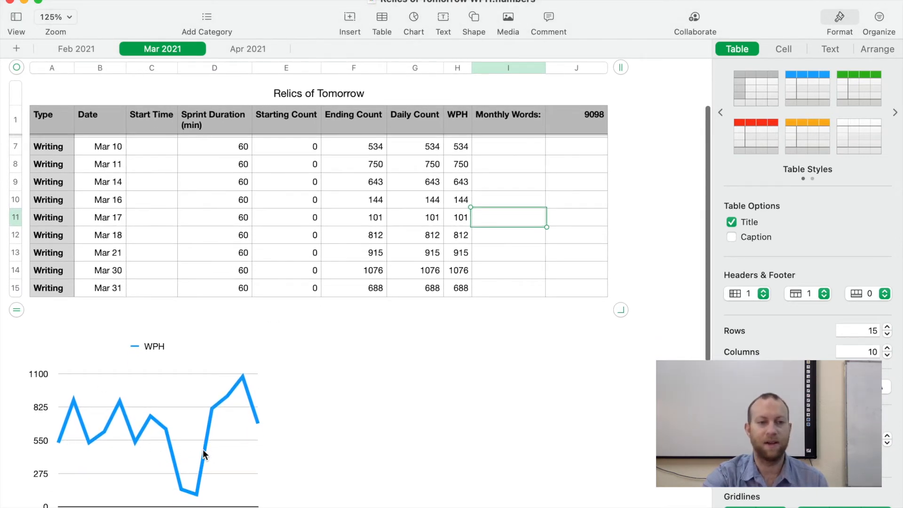
{"action": "mouse_move", "coordinate": [278, 402]}
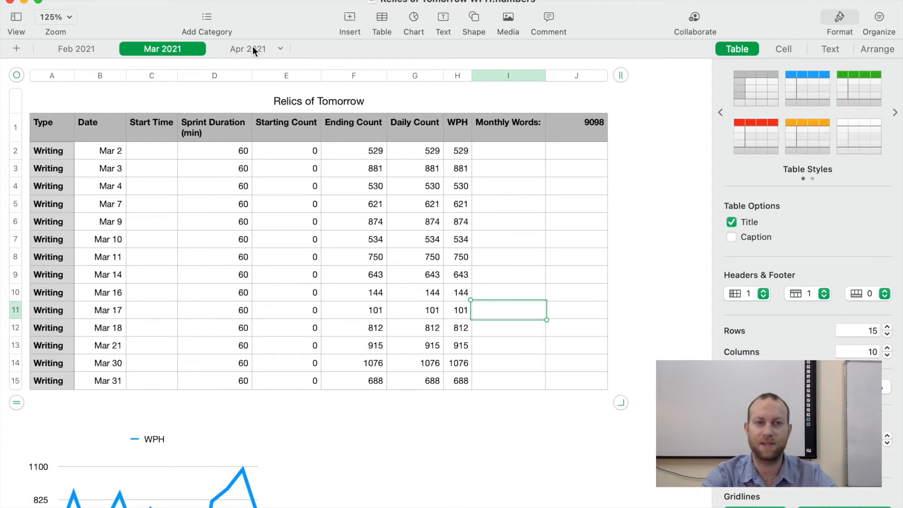
{"action": "left_click", "coordinate": [247, 48]}
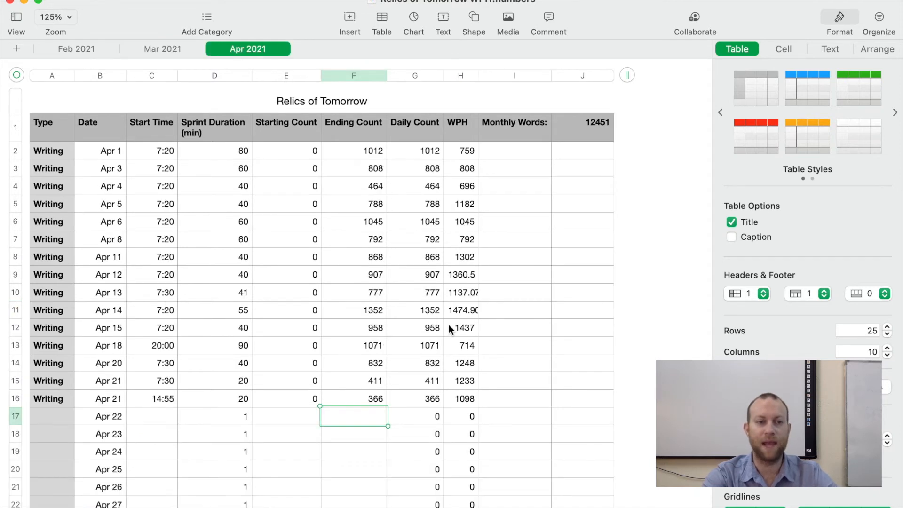
{"action": "mouse_move", "coordinate": [540, 406]}
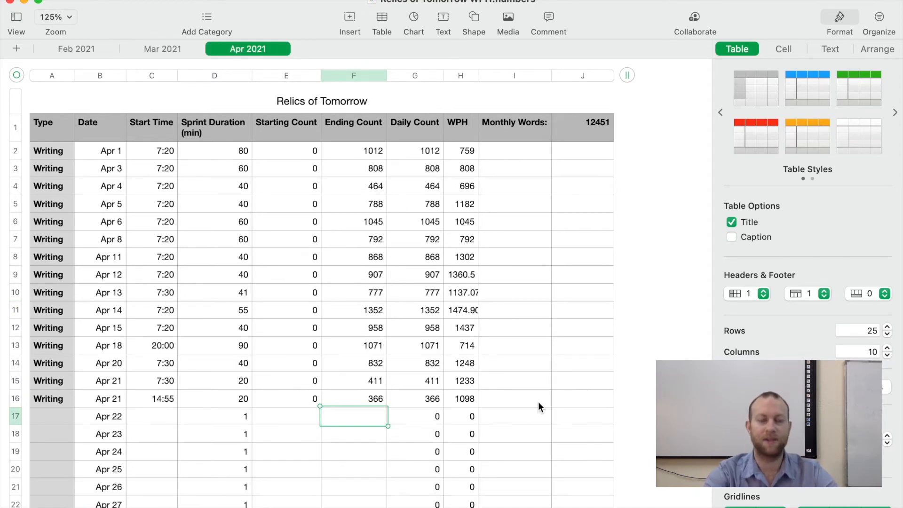
{"action": "mouse_move", "coordinate": [530, 363]}
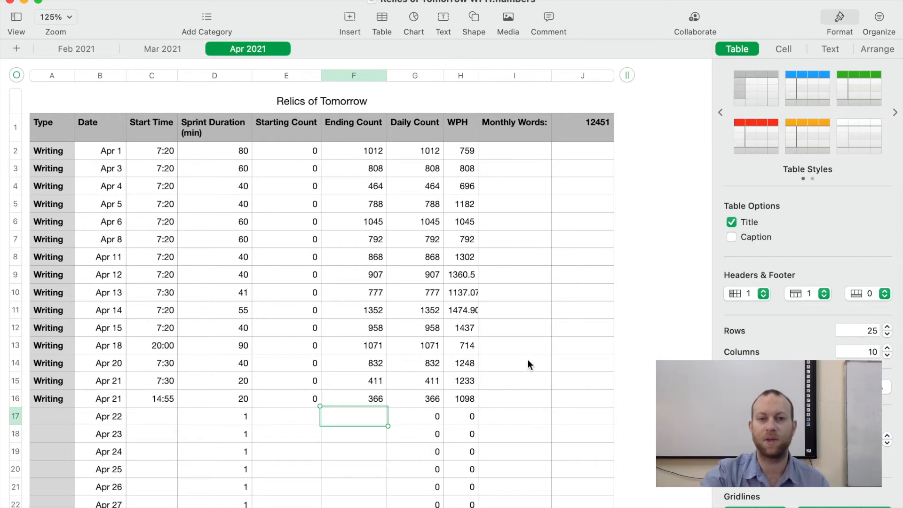
{"action": "mouse_move", "coordinate": [463, 213]}
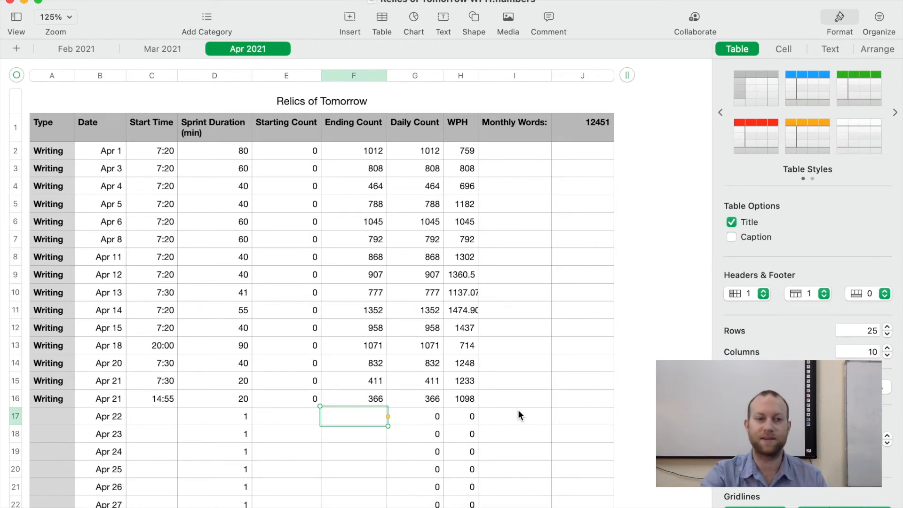
{"action": "mouse_move", "coordinate": [591, 136]}
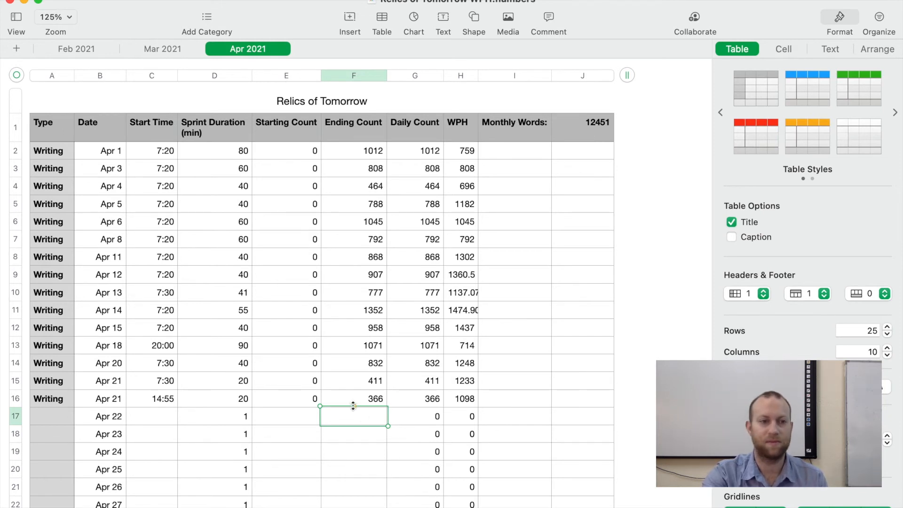
{"action": "scroll", "scroll_direction": "down", "scroll_amount": 3}
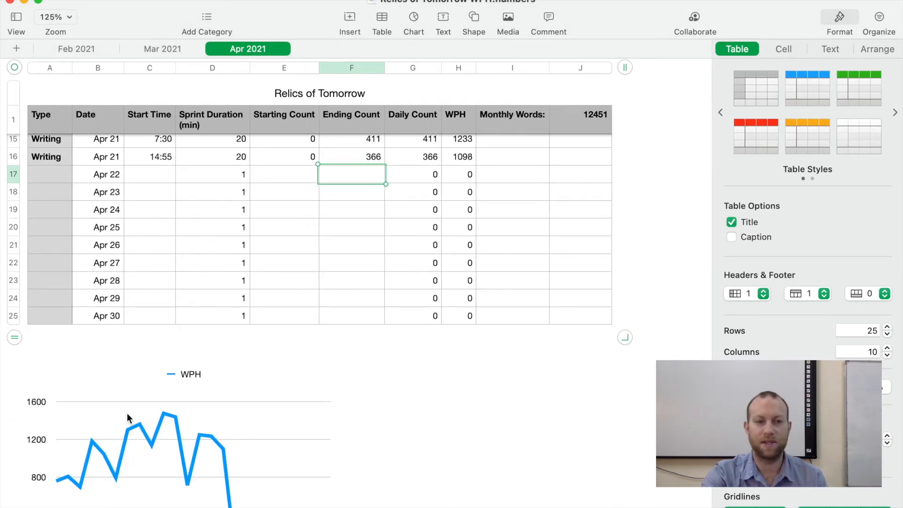
{"action": "mouse_move", "coordinate": [200, 482]}
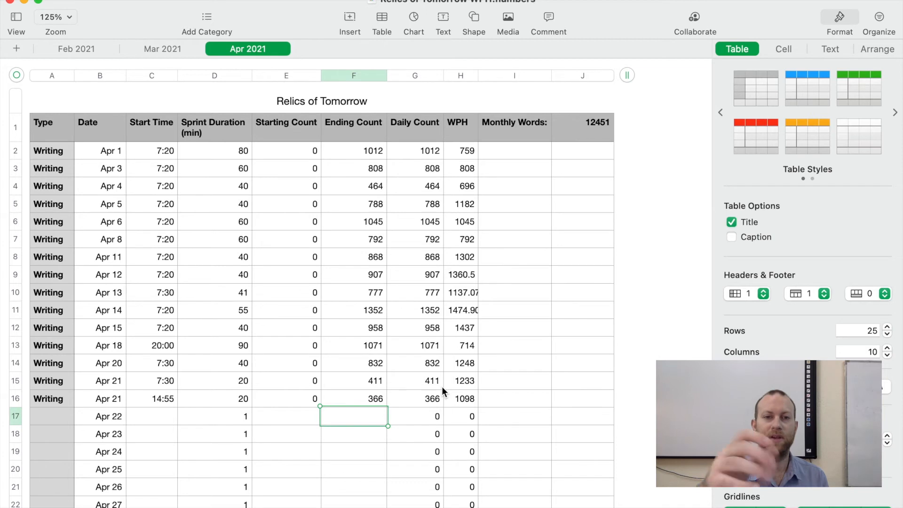
{"action": "mouse_move", "coordinate": [266, 322]}
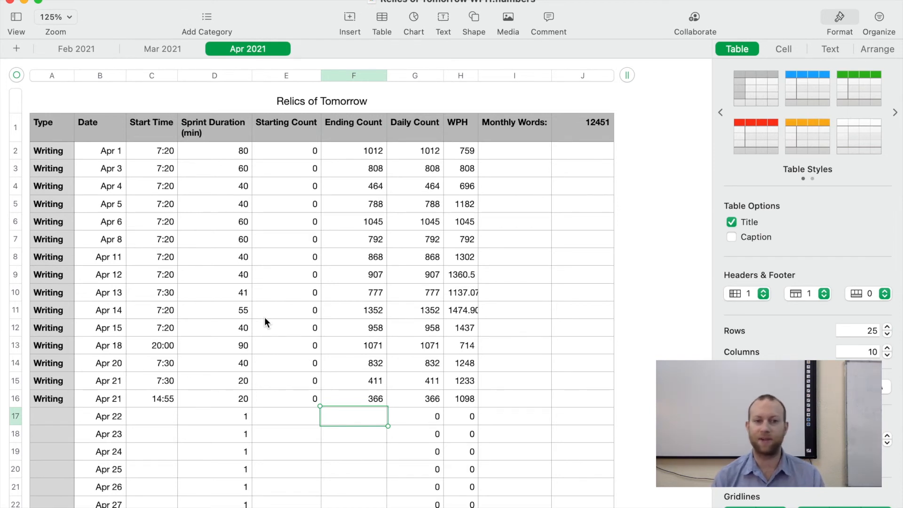
{"action": "mouse_move", "coordinate": [256, 280]}
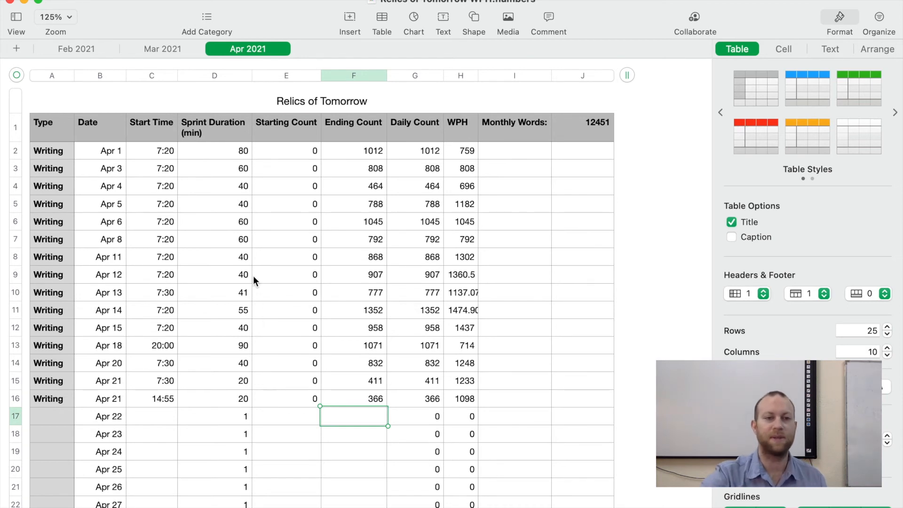
{"action": "mouse_move", "coordinate": [232, 261]}
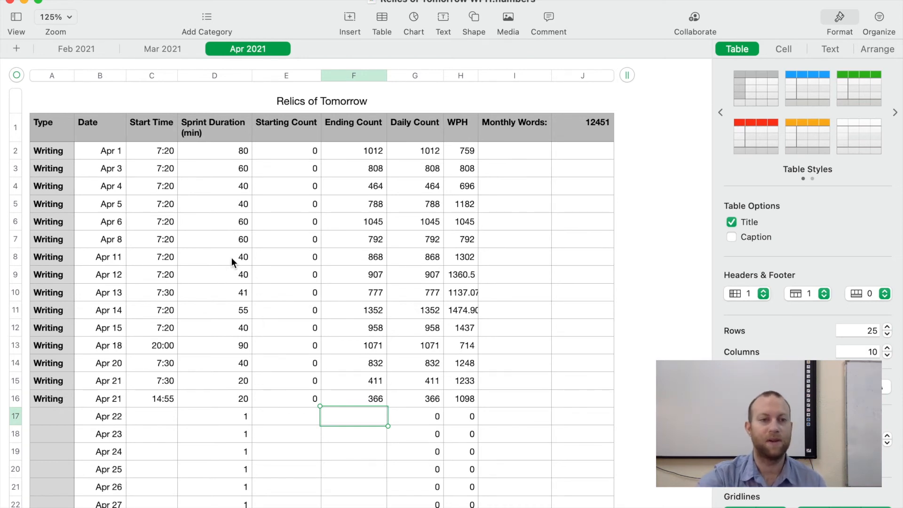
{"action": "mouse_move", "coordinate": [232, 278]}
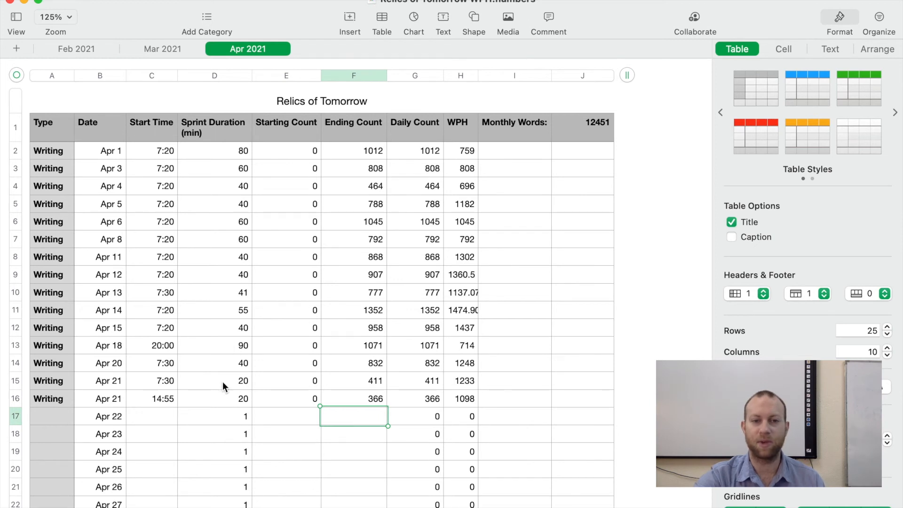
{"action": "mouse_move", "coordinate": [567, 396]}
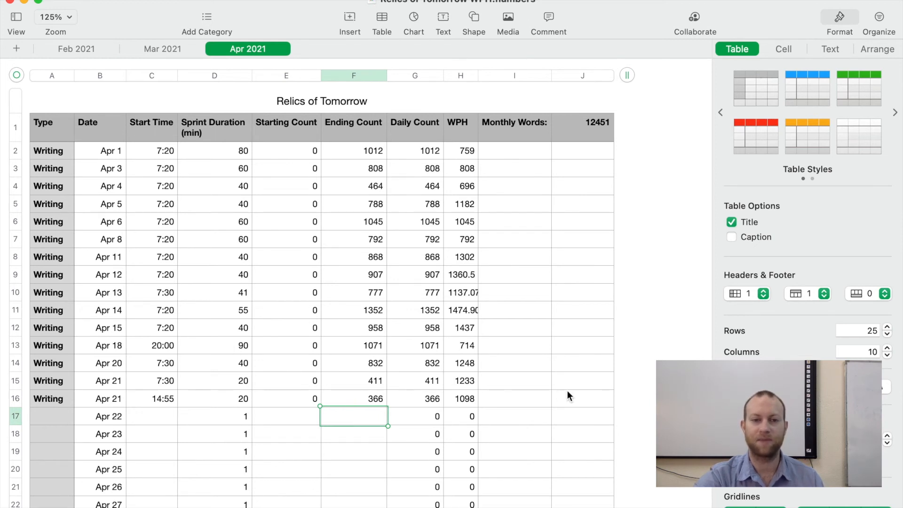
{"action": "mouse_move", "coordinate": [288, 385]}
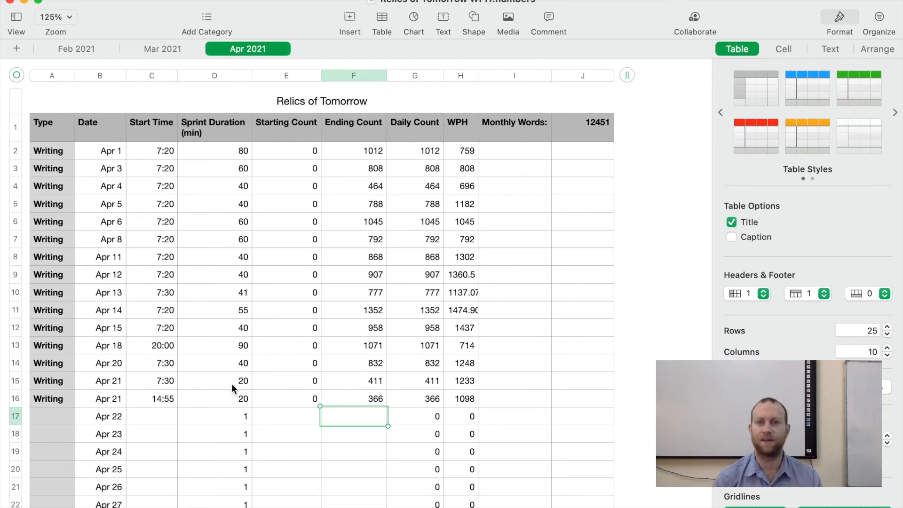
{"action": "mouse_move", "coordinate": [451, 353]}
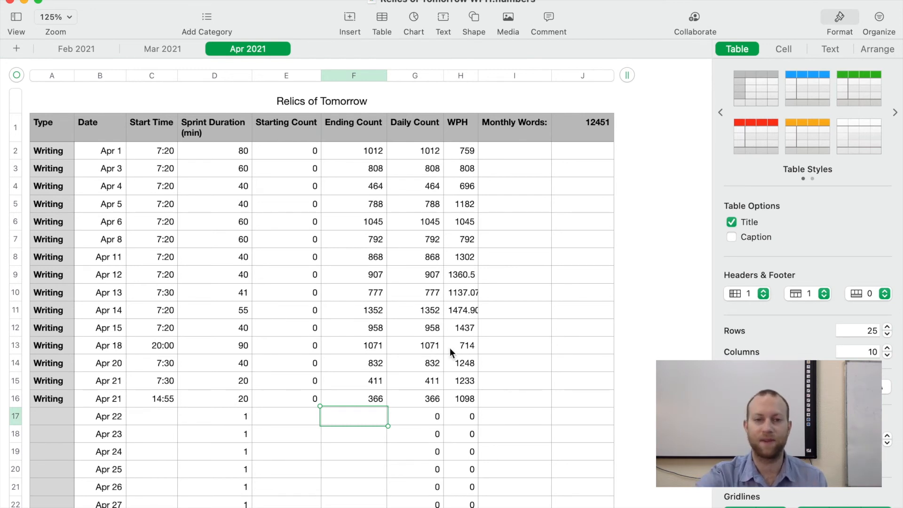